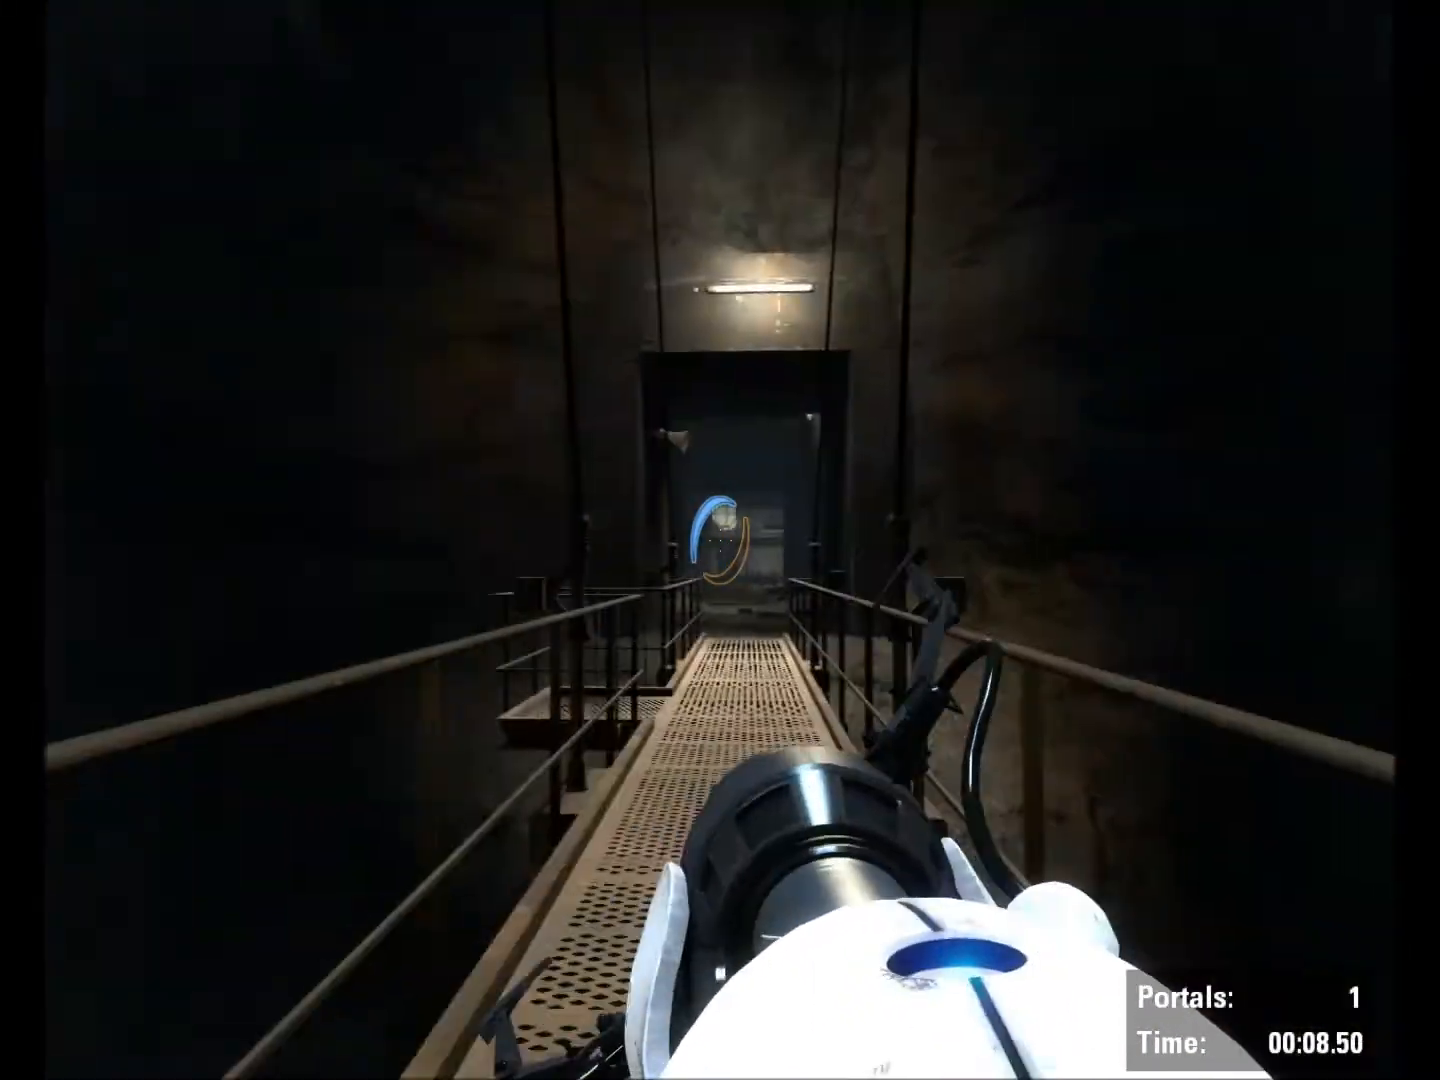
# - Walk forward along the catwalk before pausing the run
pyautogui.press('w')
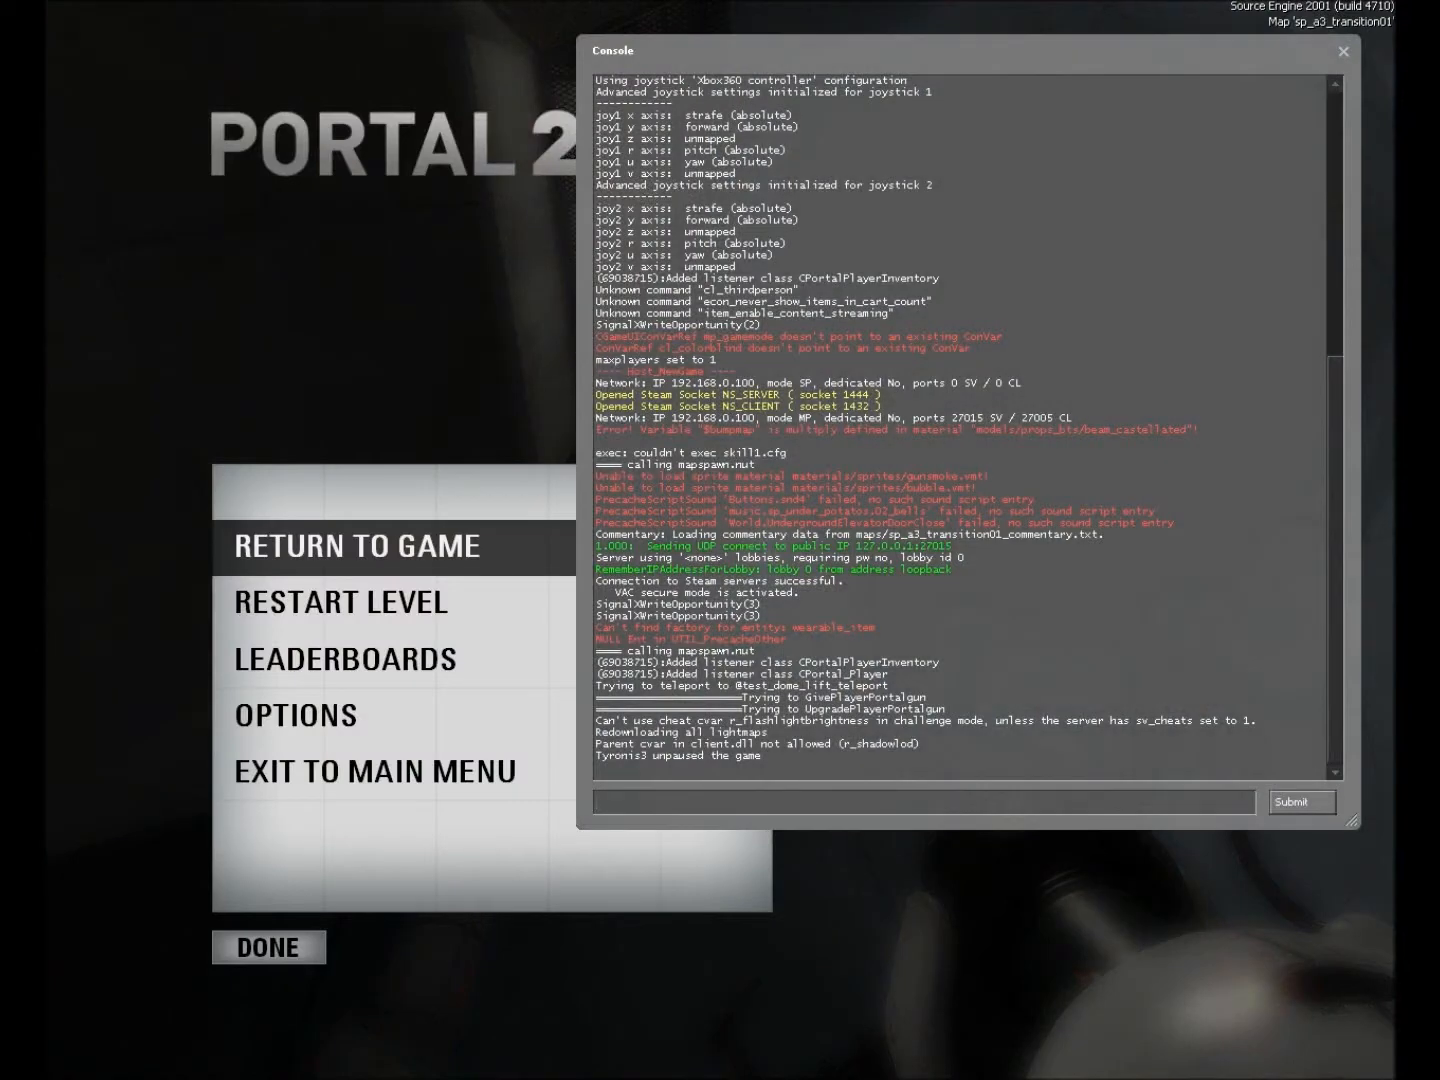
# - Submit sv_cheats 1 in the developer console to enable server cheats
pyautogui.write('sv_cheats 1')
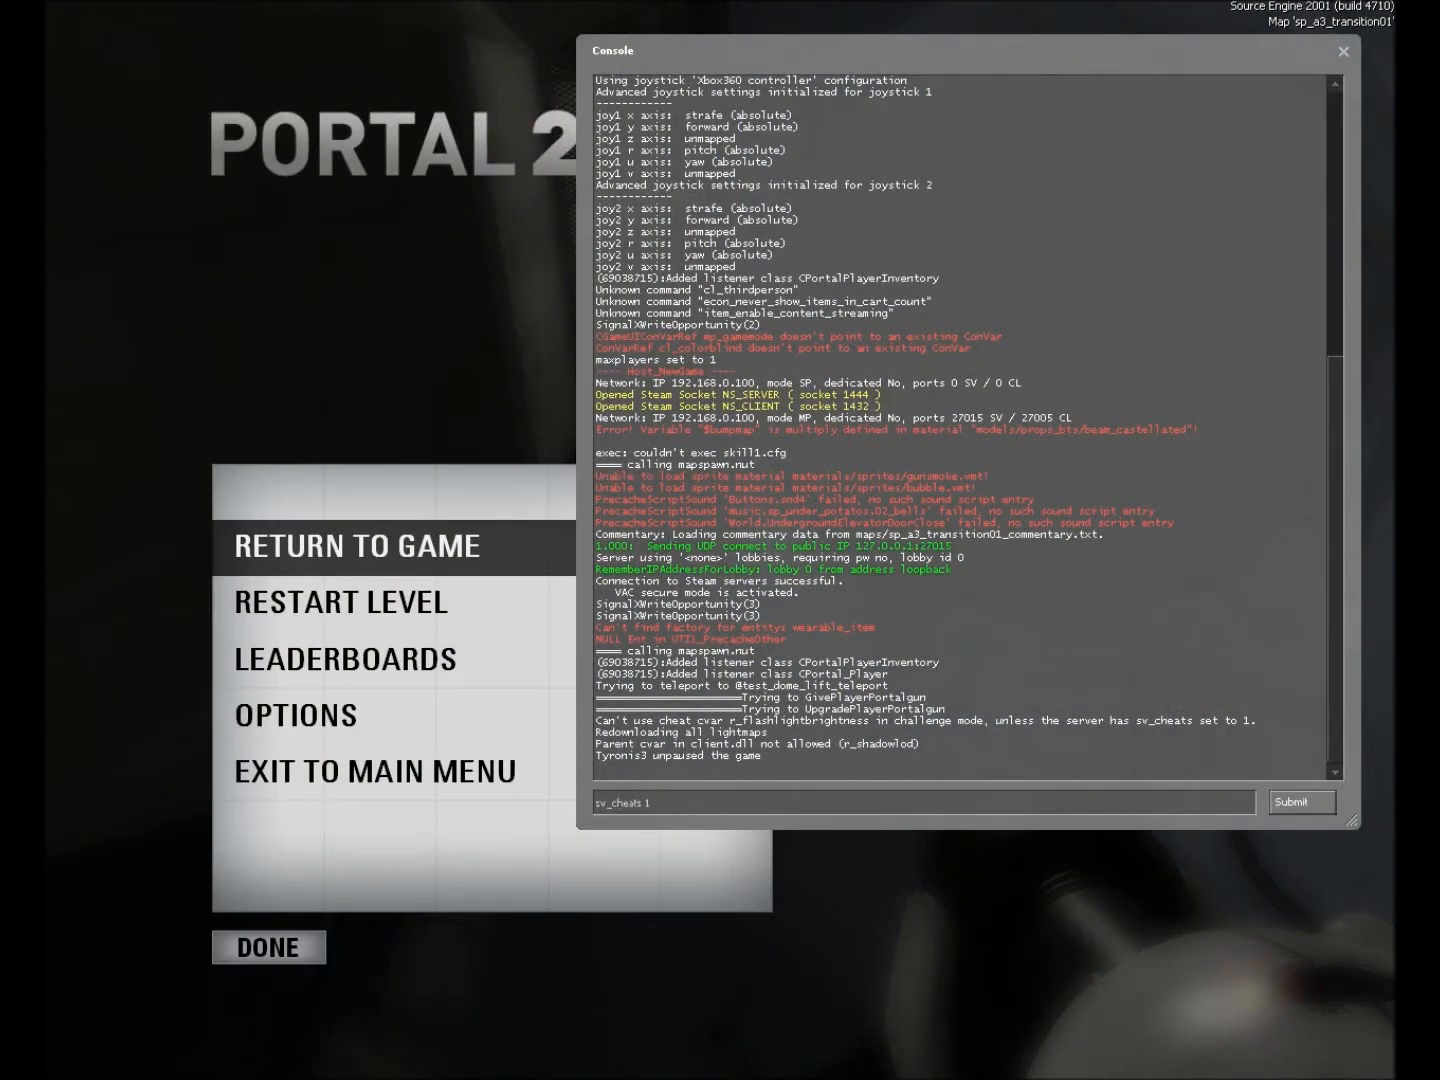
pyautogui.click(1300, 802)
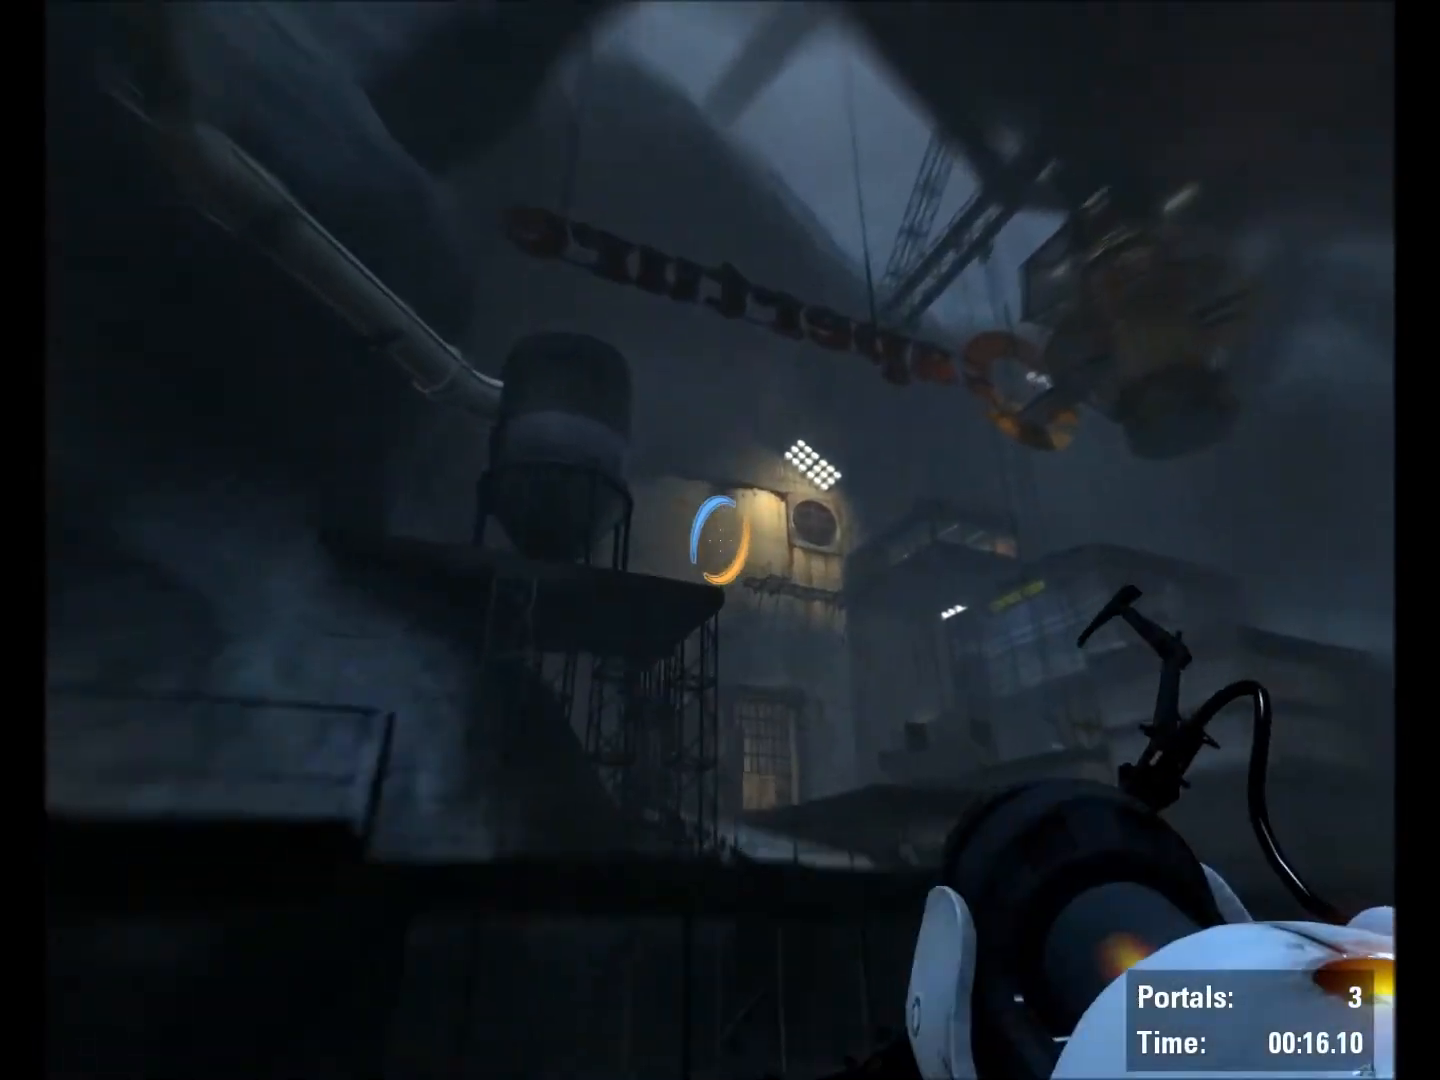
pyautogui.moveTo(720, 540)
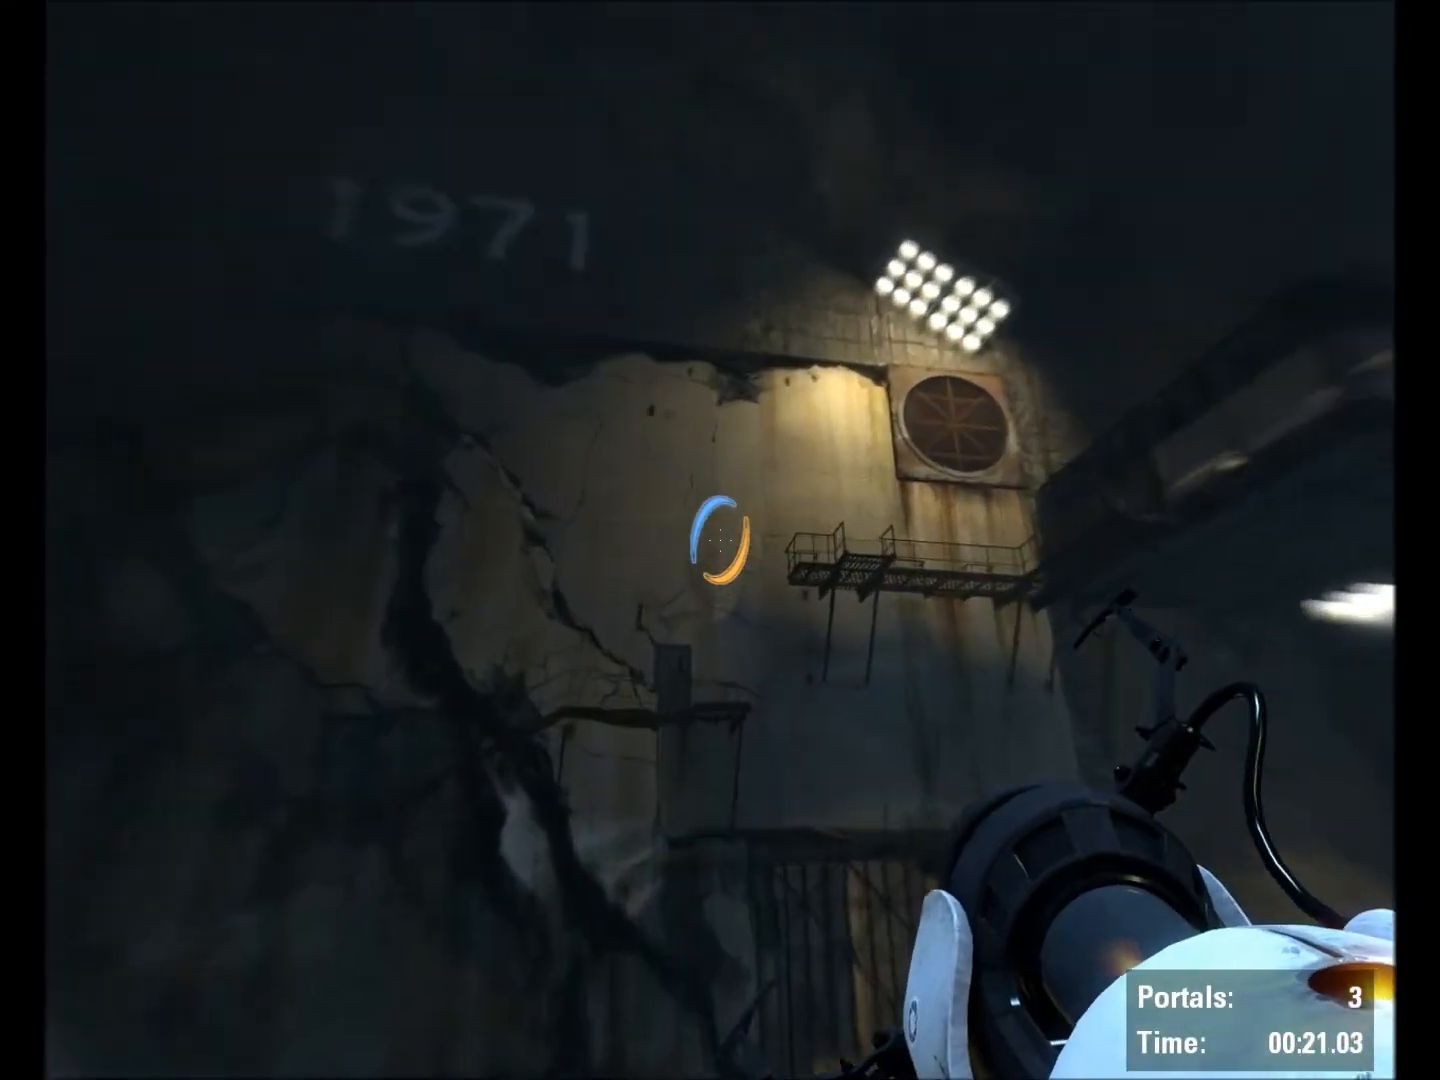
pyautogui.moveTo(720, 540)
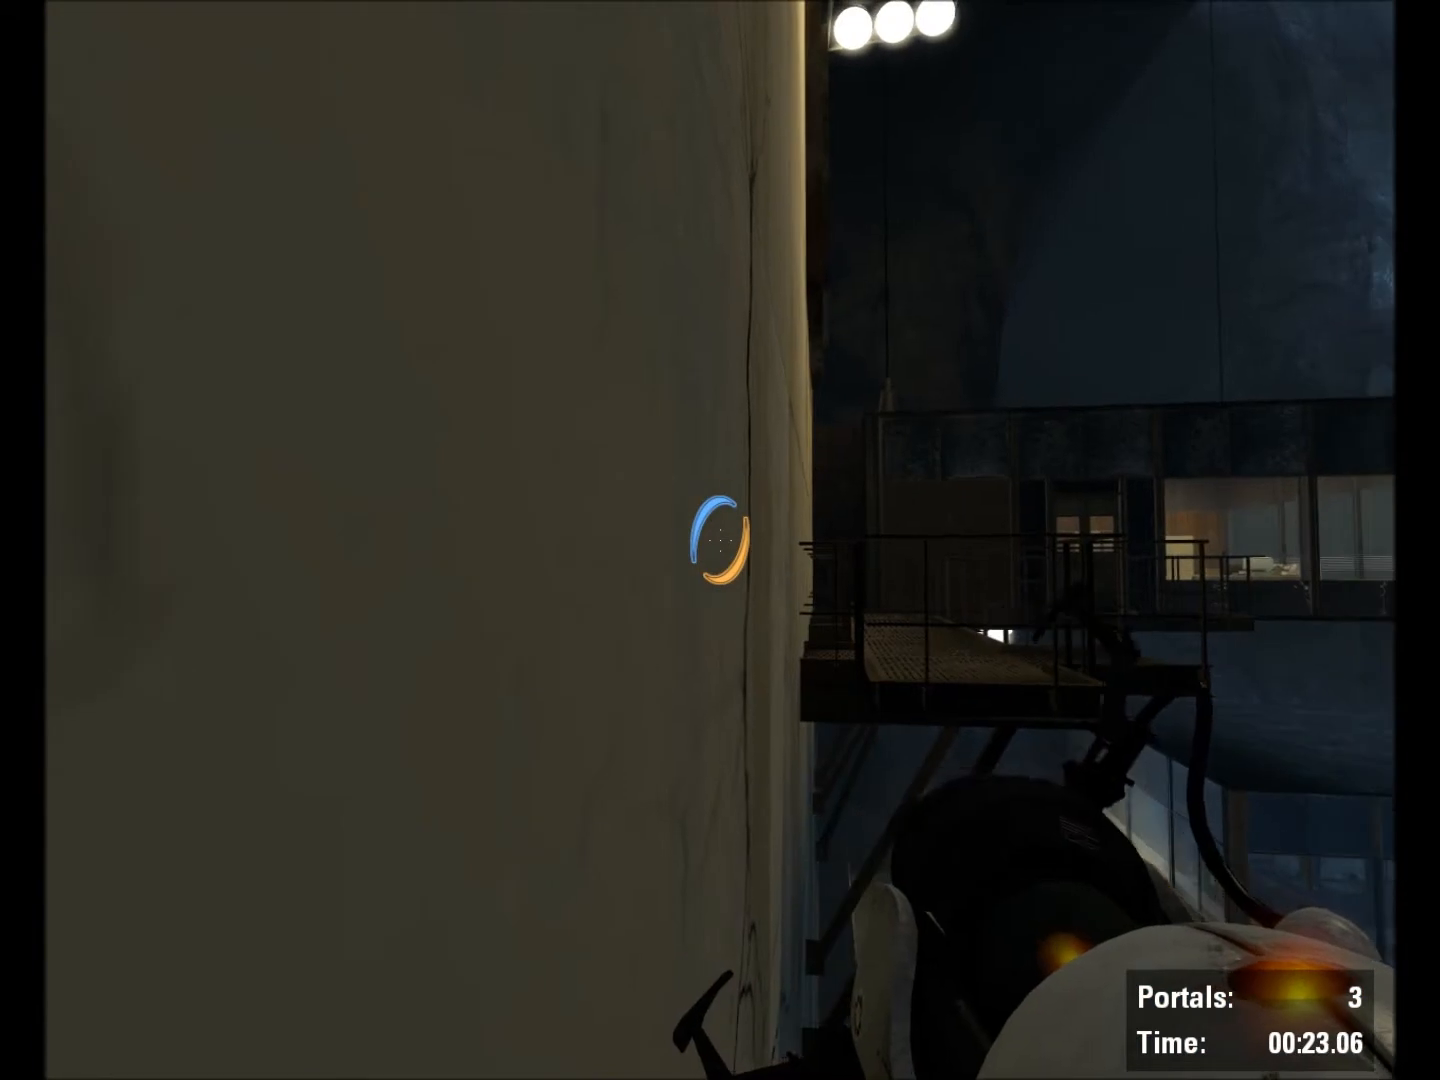